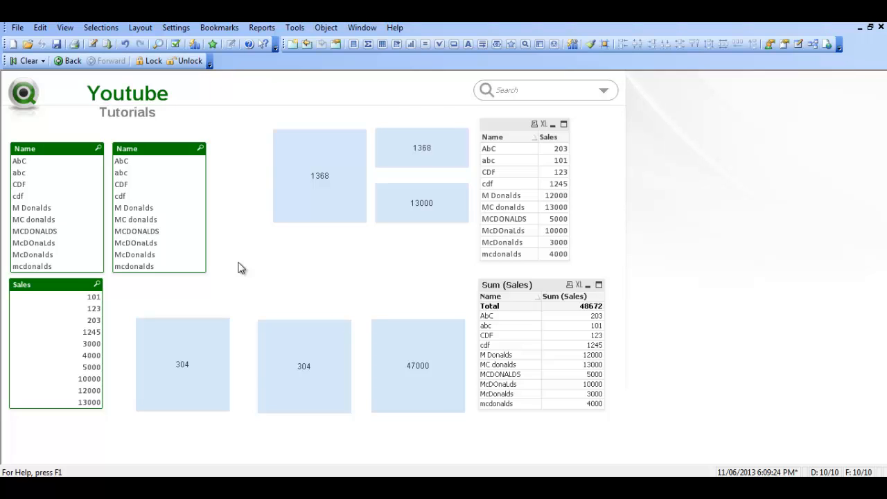
{"action": "mouse_move", "coordinate": [267, 225]}
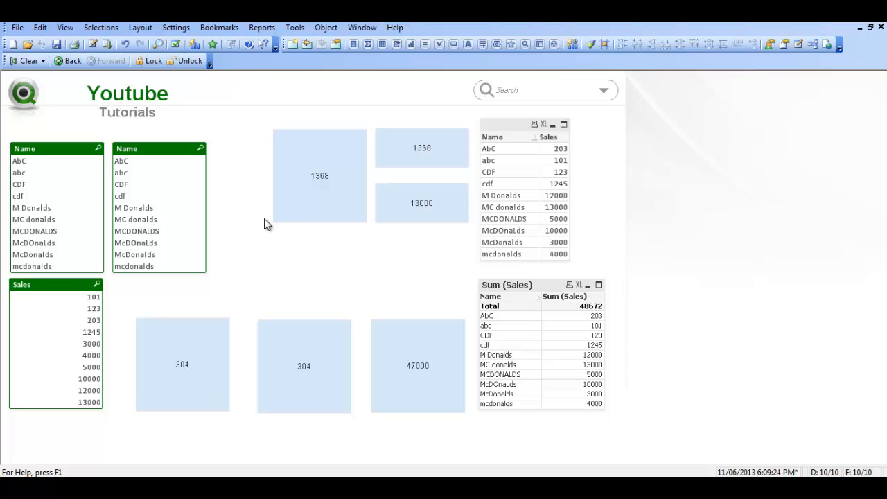
{"action": "mouse_move", "coordinate": [244, 208]}
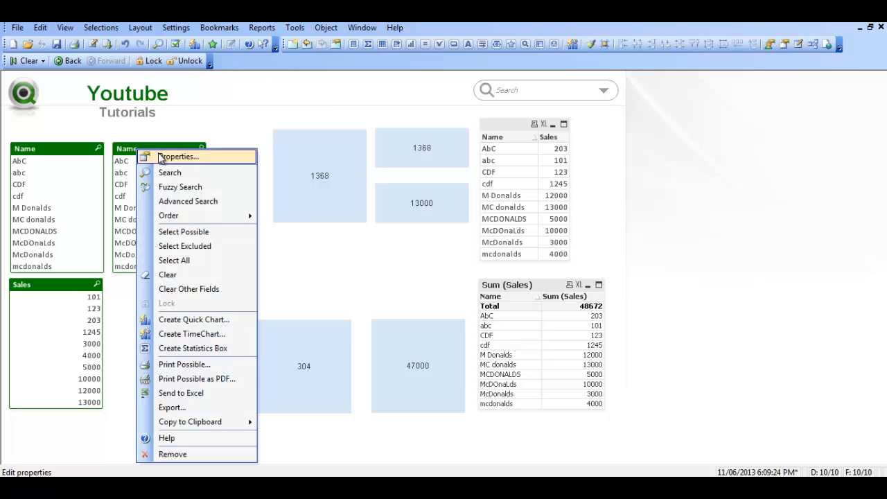
Enter IF(Name LIKE 'mc donalds','Mc Donalds','') as the second list box's field expression
{"action": "left_click", "coordinate": [177, 156]}
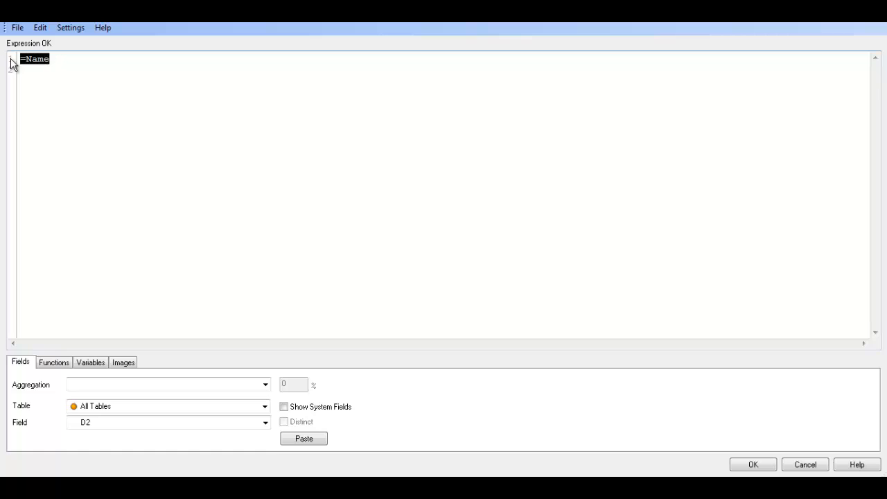
{"action": "type", "text": "IF("}
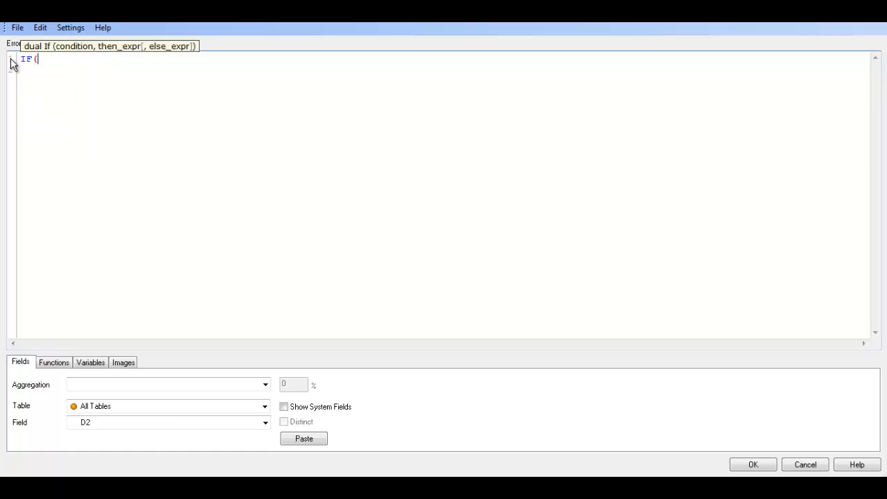
{"action": "type", "text": "Name LIKE '"}
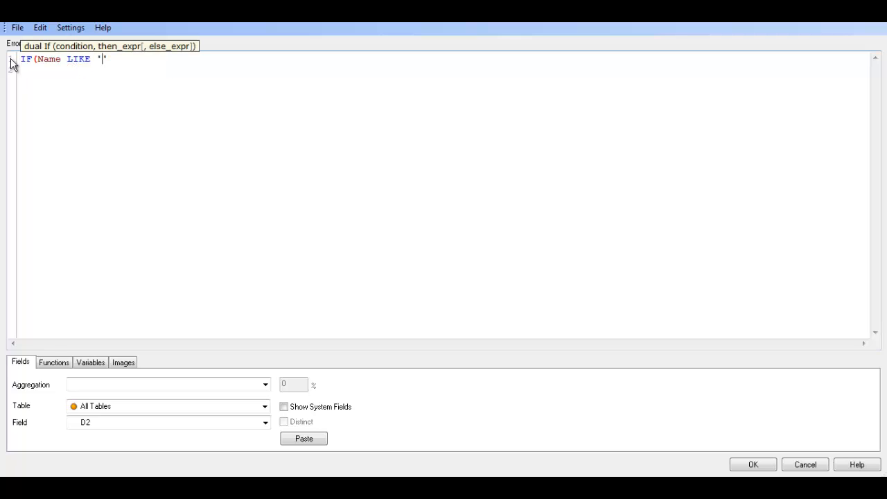
{"action": "type", "text": "mc donal"}
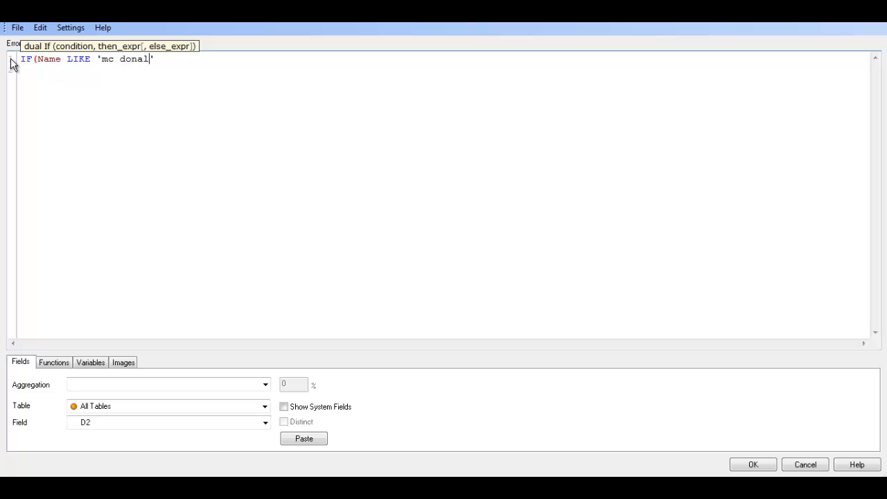
{"action": "type", "text": "ds',"}
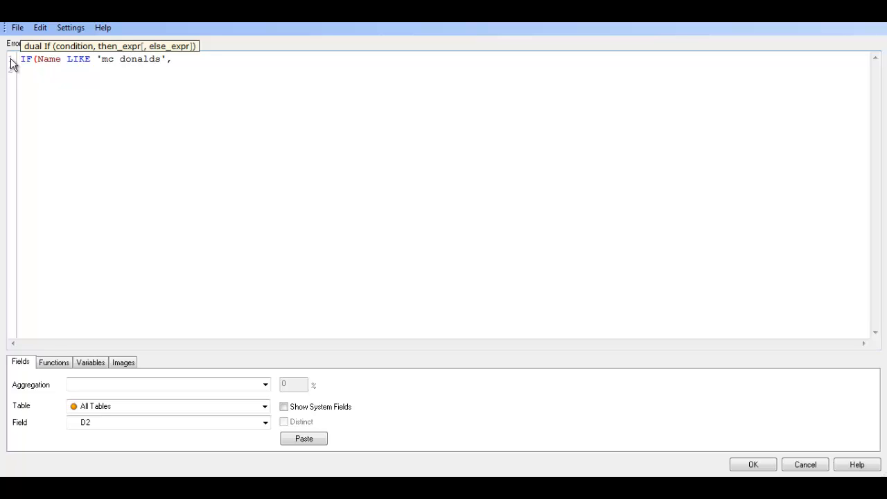
{"action": "type", "text": "'M'"}
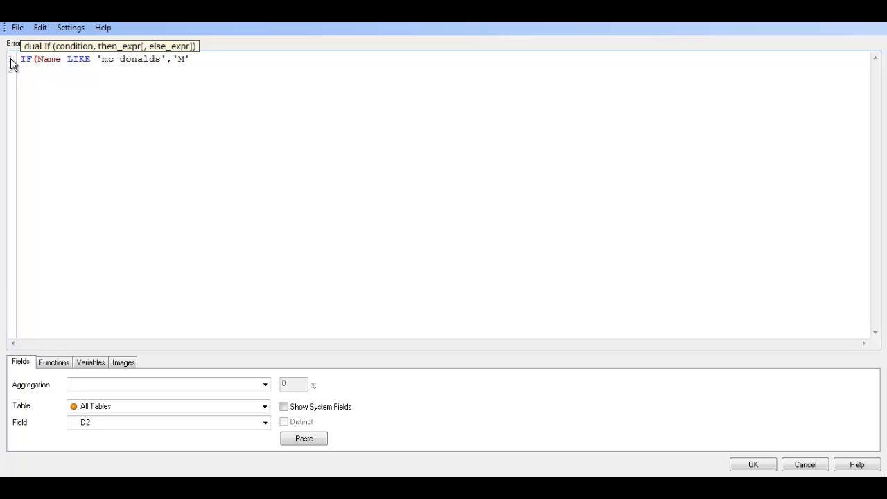
{"action": "type", "text": "c Donald"}
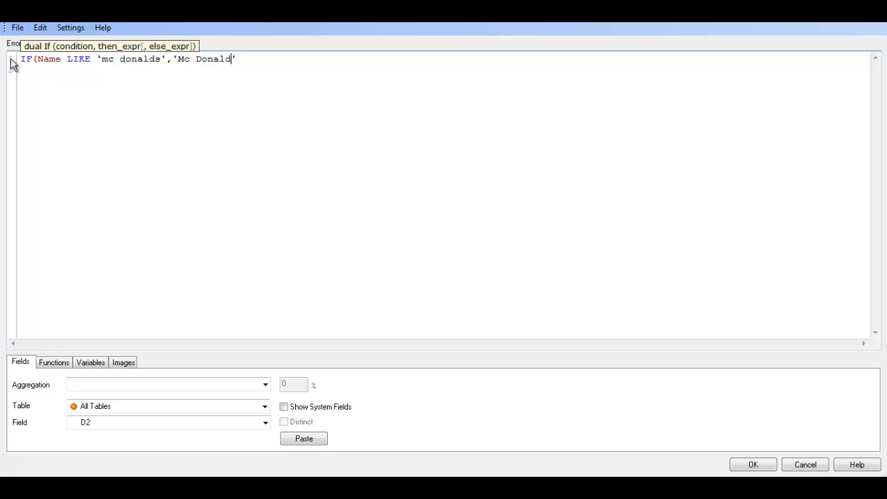
{"action": "type", "text": "s'"}
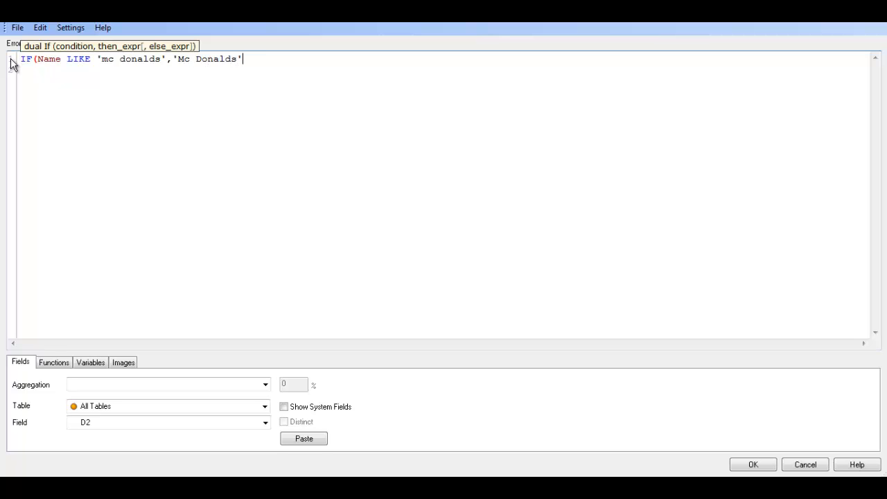
{"action": "type", "text": ",'')"}
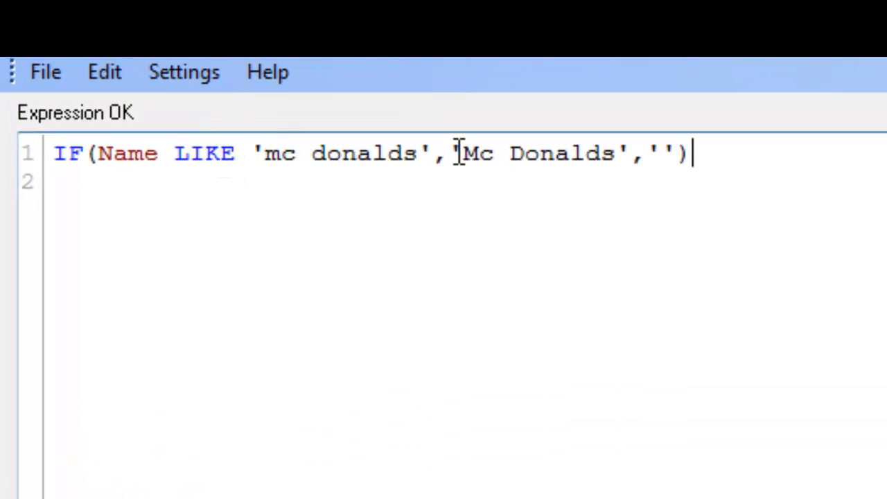
{"action": "left_click_drag", "start_coordinate": [466, 152], "coordinate": [621, 153]}
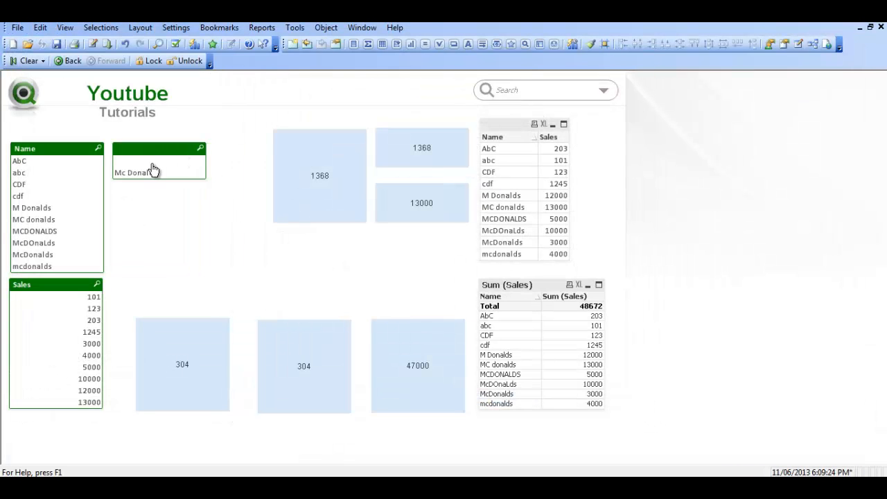
Select the Mc Donalds value, filtering the tables to MC donalds with sales 13000
{"action": "left_click", "coordinate": [136, 172]}
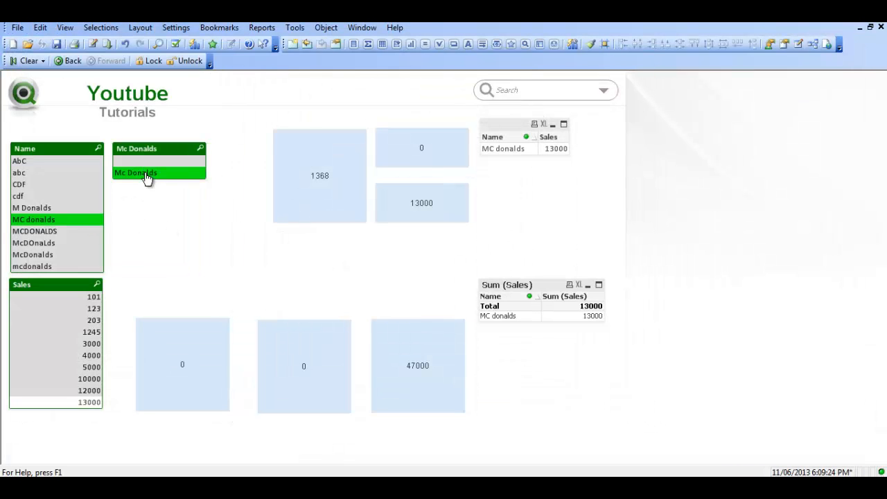
{"action": "mouse_move", "coordinate": [130, 179]}
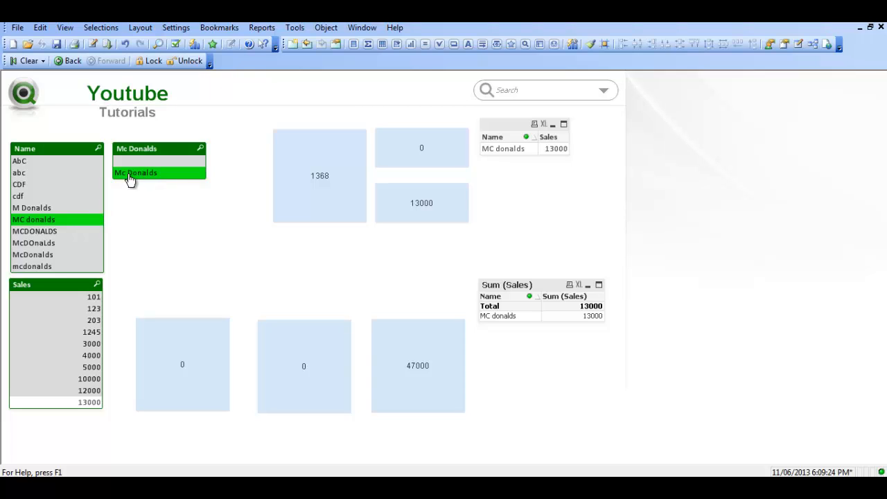
{"action": "mouse_move", "coordinate": [147, 155]}
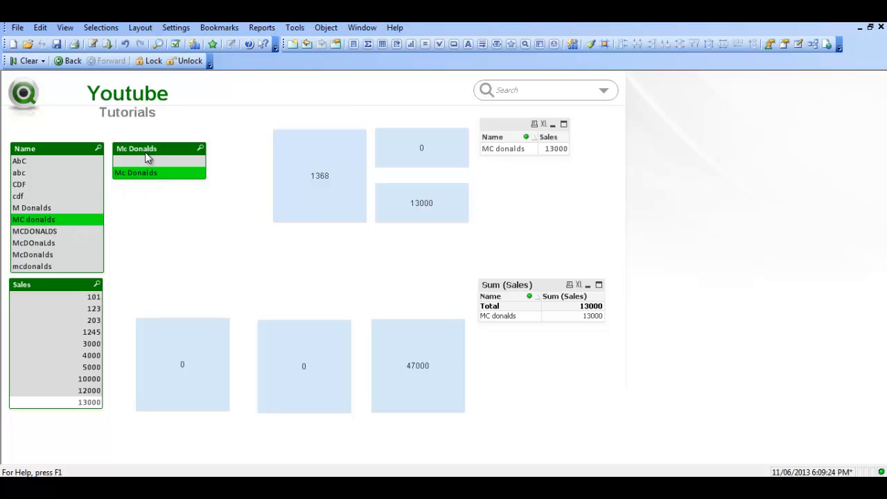
{"action": "mouse_move", "coordinate": [133, 181]}
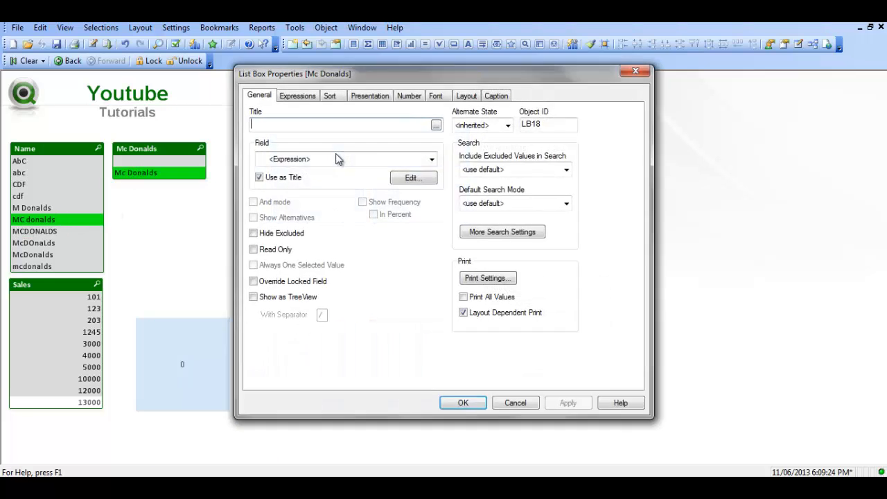
Nest IF(Name LIKE 'mcdonalds','Mc Donalds','') as the else branch and confirm the expression
{"action": "left_click", "coordinate": [413, 178]}
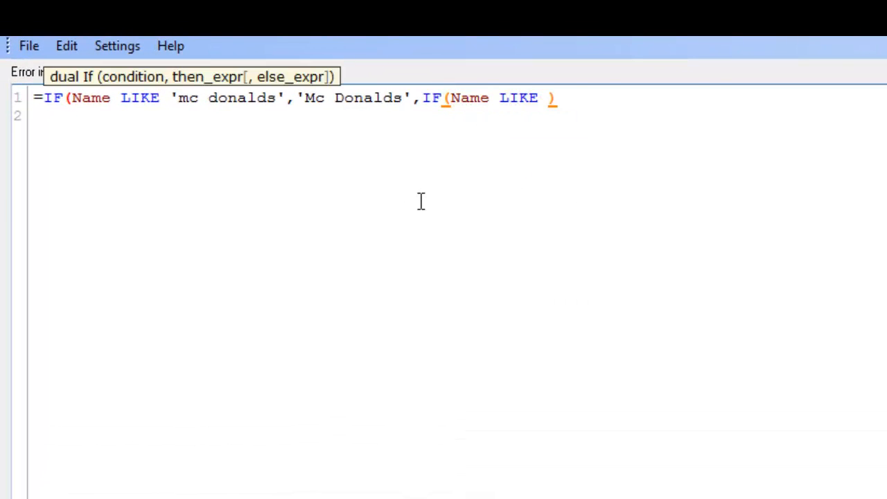
{"action": "type", "text": "'"}
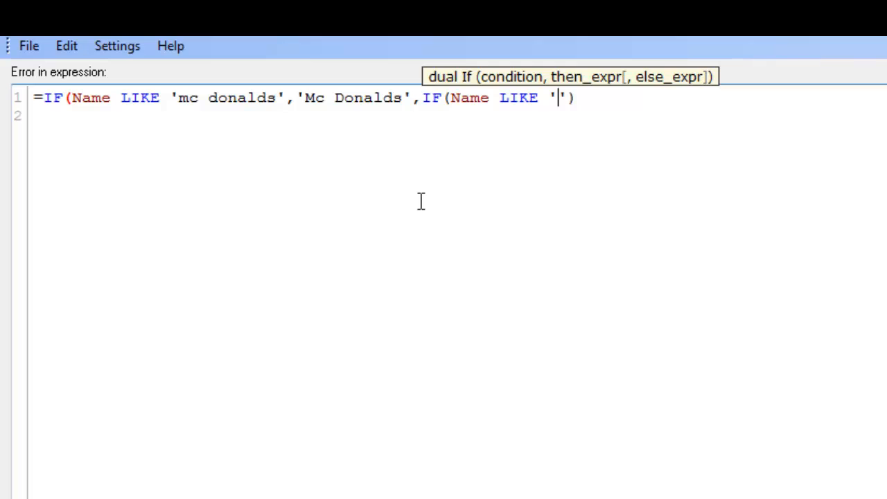
{"action": "type", "text": "mcdonalds"}
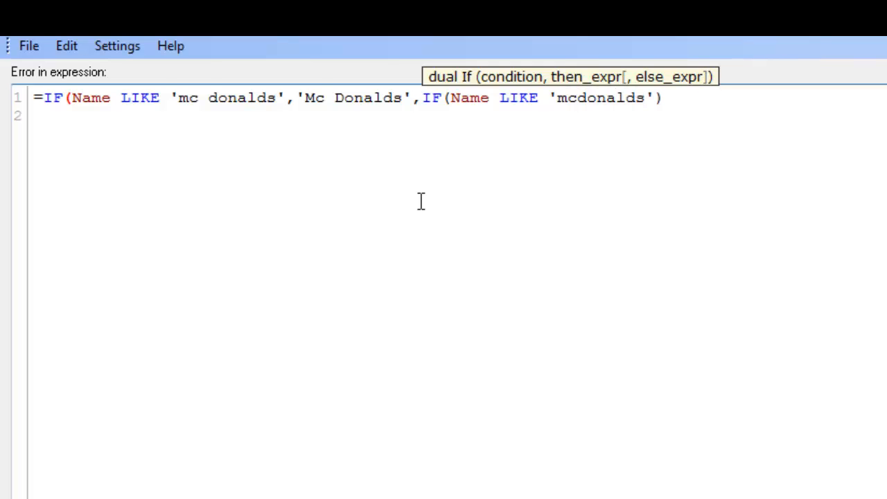
{"action": "type", "text": ",''"}
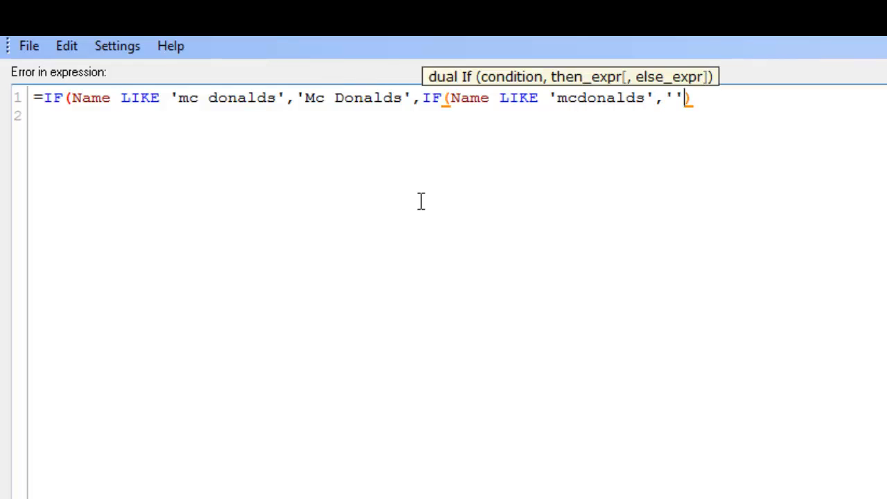
{"action": "type", "text": "Mc"}
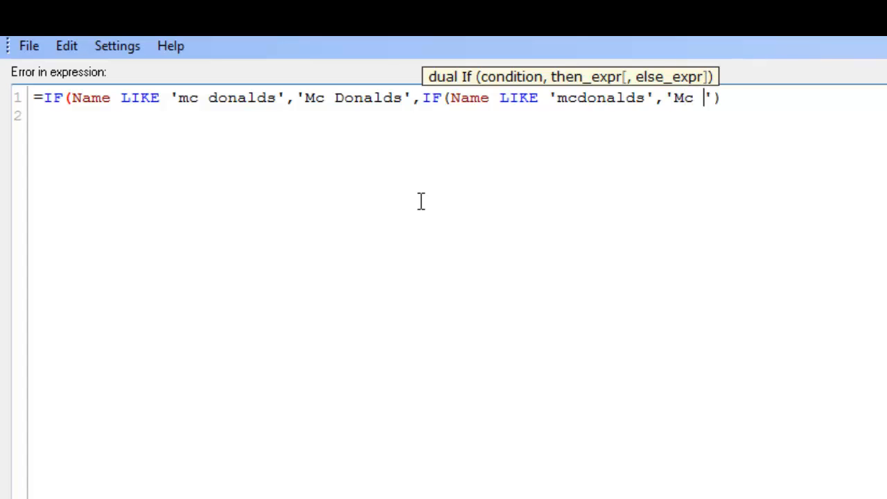
{"action": "type", "text": "Donalds"}
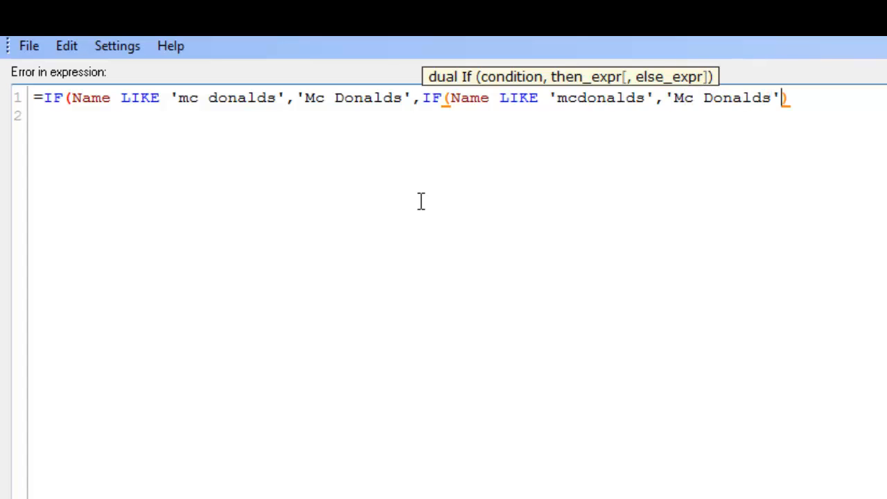
{"action": "type", "text": ",''"}
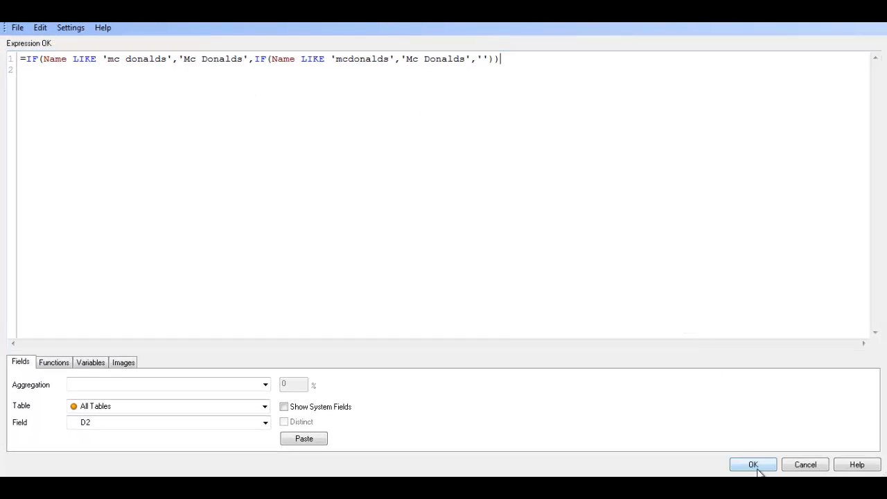
{"action": "left_click", "coordinate": [754, 464]}
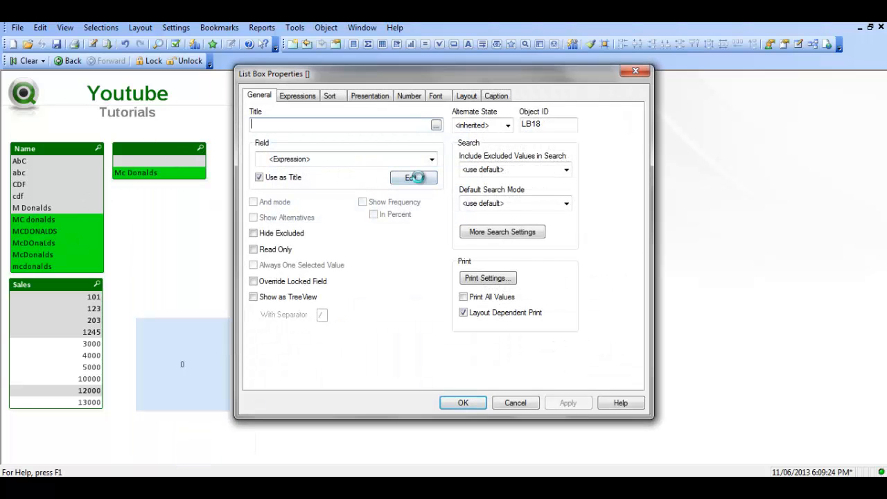
Add a third nested IF(Name LIKE 'M donalds','Mc Donalds','') in the else argument and confirm
{"action": "left_click", "coordinate": [413, 178]}
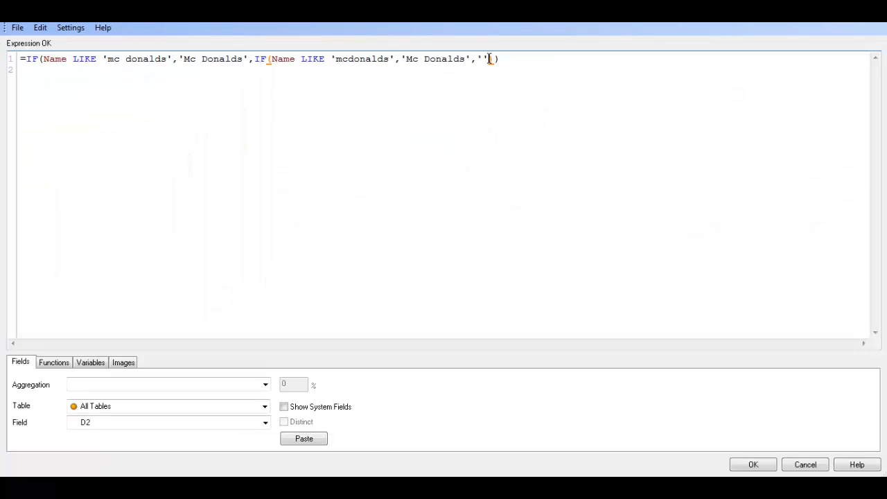
{"action": "type", "text": "IF(Name"}
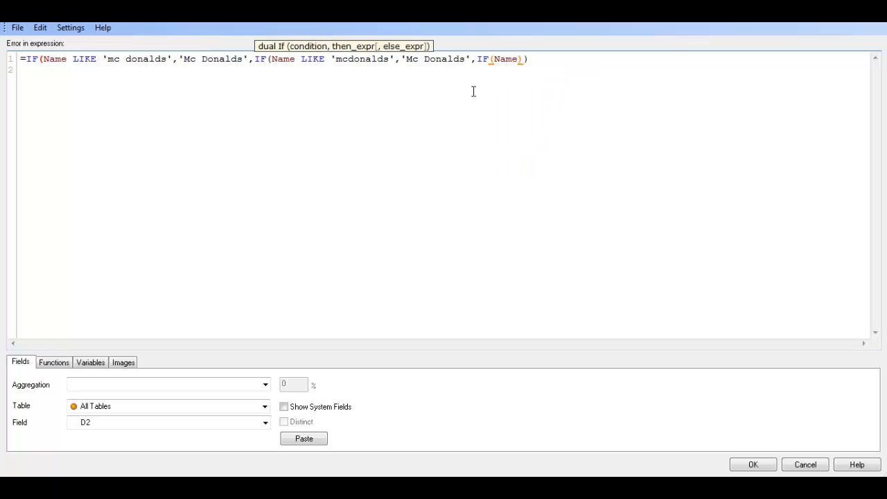
{"action": "type", "text": "LIKE '"}
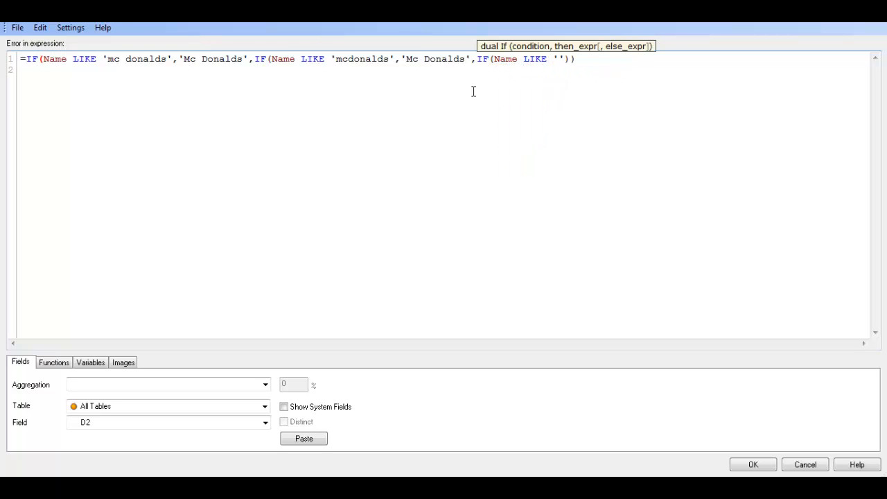
{"action": "type", "text": "M donalds"}
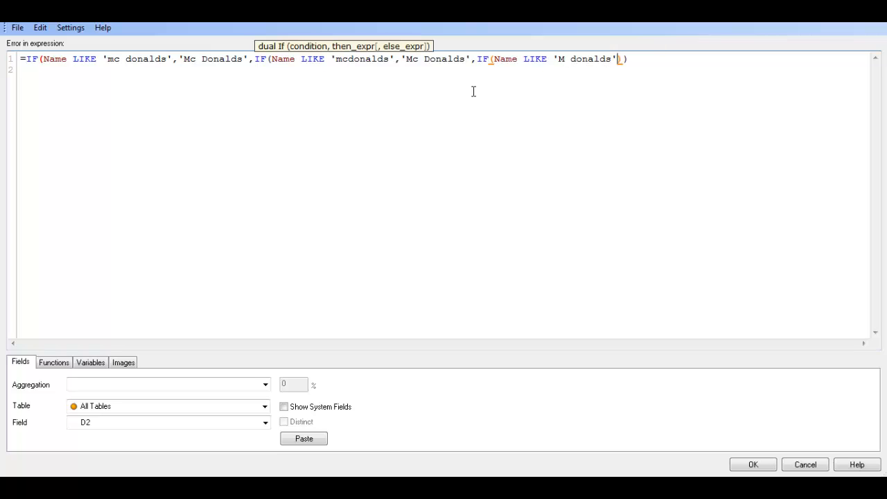
{"action": "type", "text": ","}
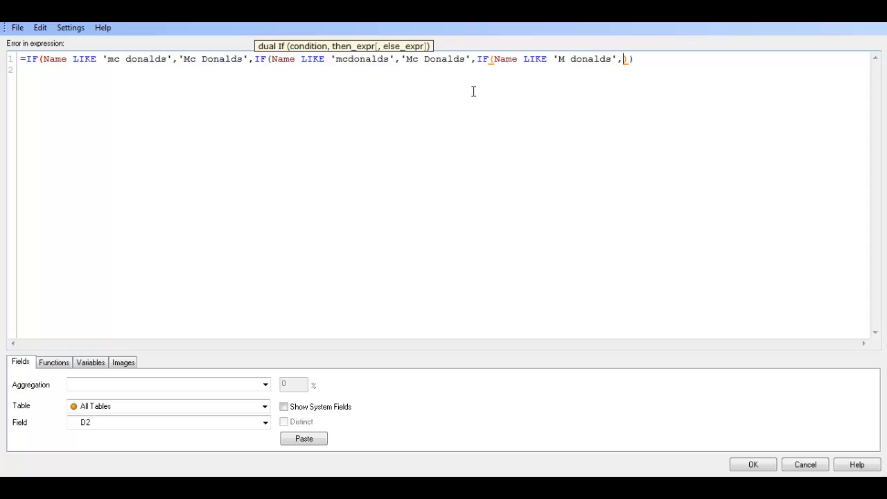
{"action": "type", "text": "''"}
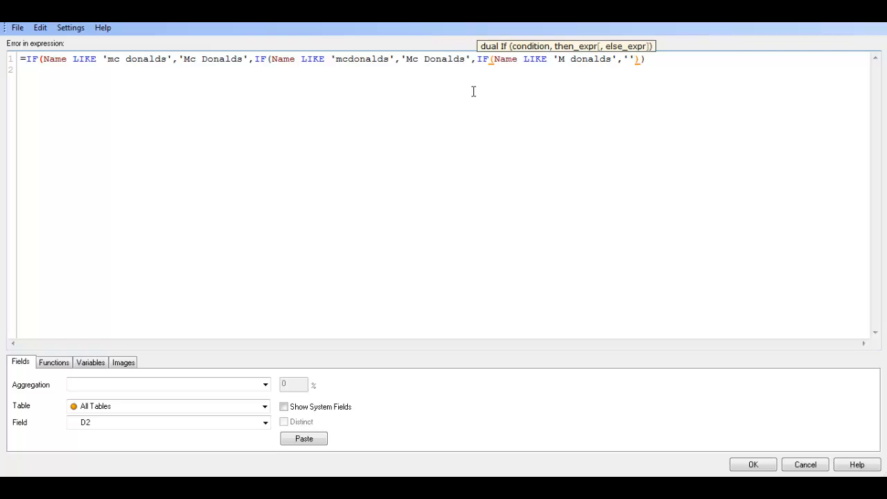
{"action": "type", "text": "Mc"}
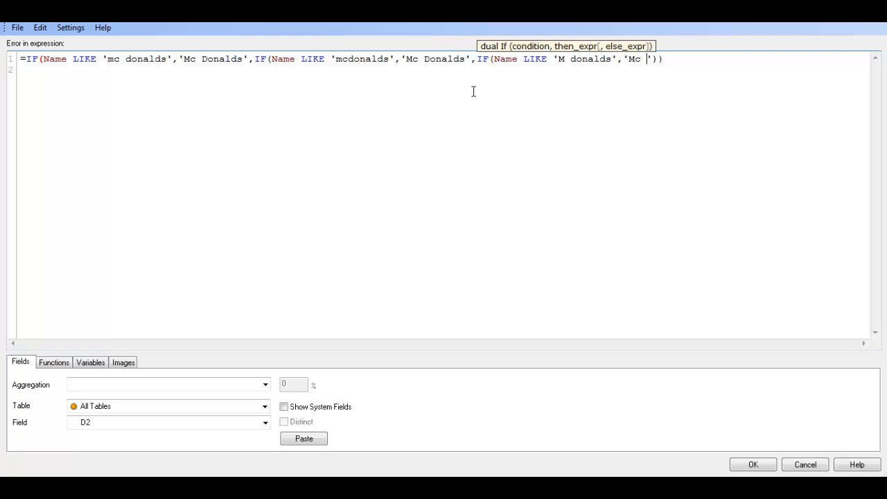
{"action": "type", "text": "Donalds"}
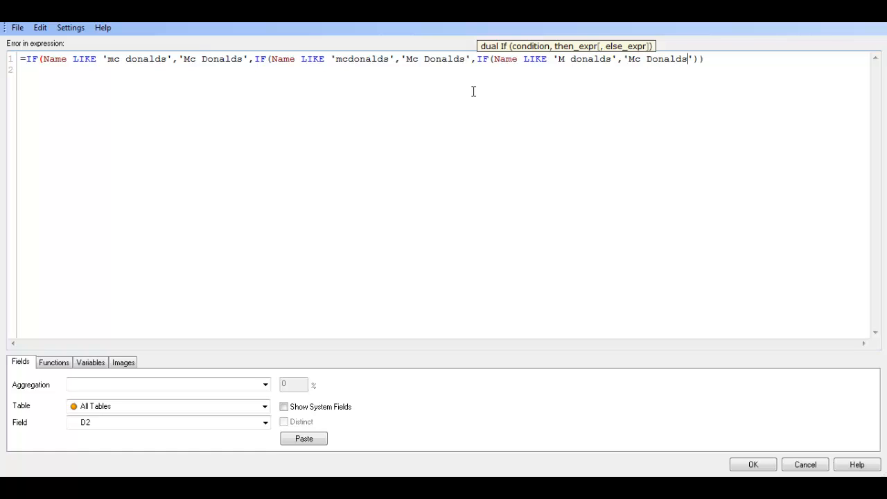
{"action": "type", "text": ",''"}
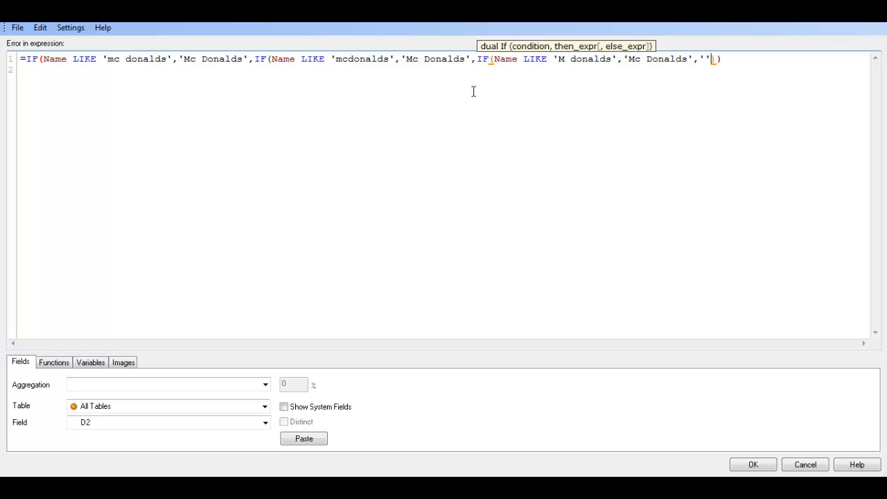
{"action": "type", "text": "))"}
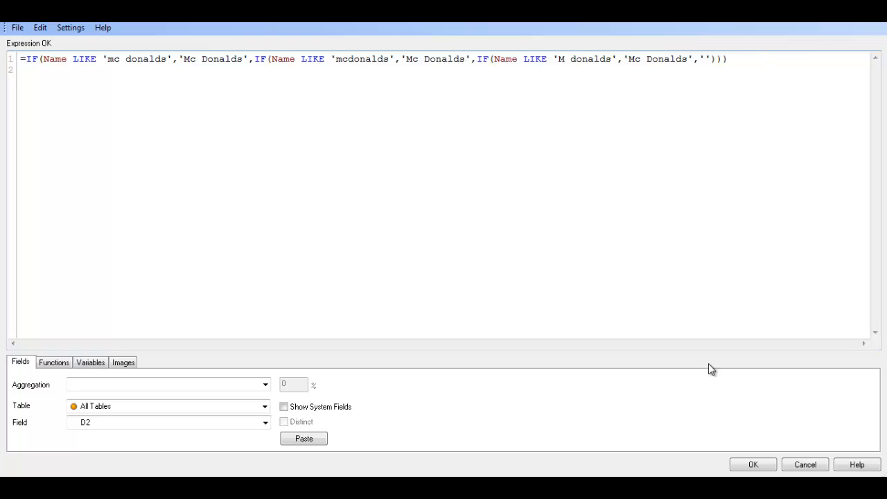
{"action": "left_click", "coordinate": [757, 464]}
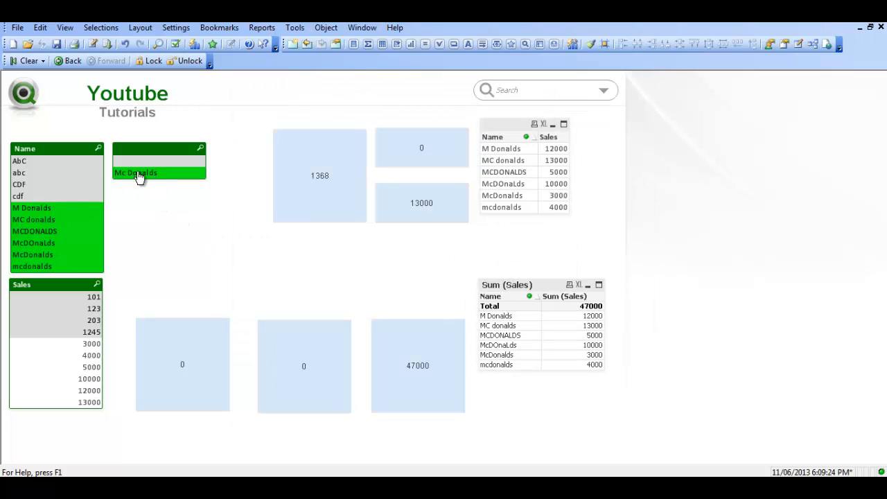
{"action": "mouse_move", "coordinate": [183, 164]}
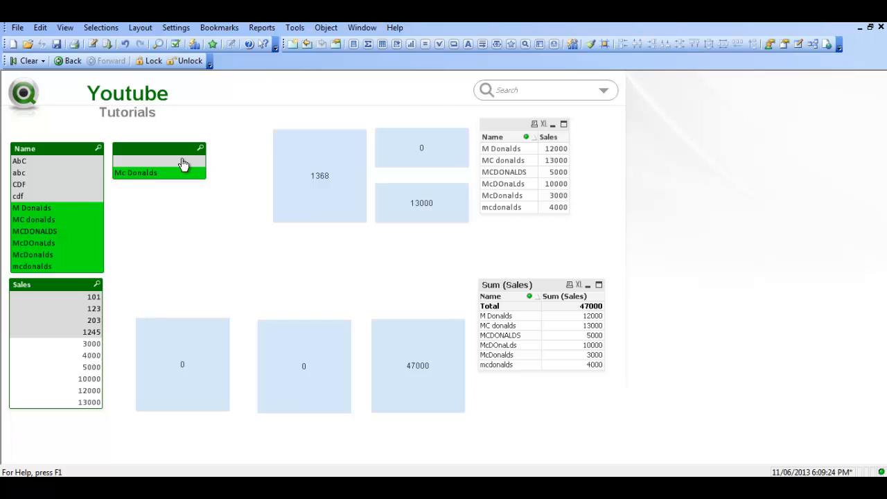
{"action": "mouse_move", "coordinate": [153, 141]}
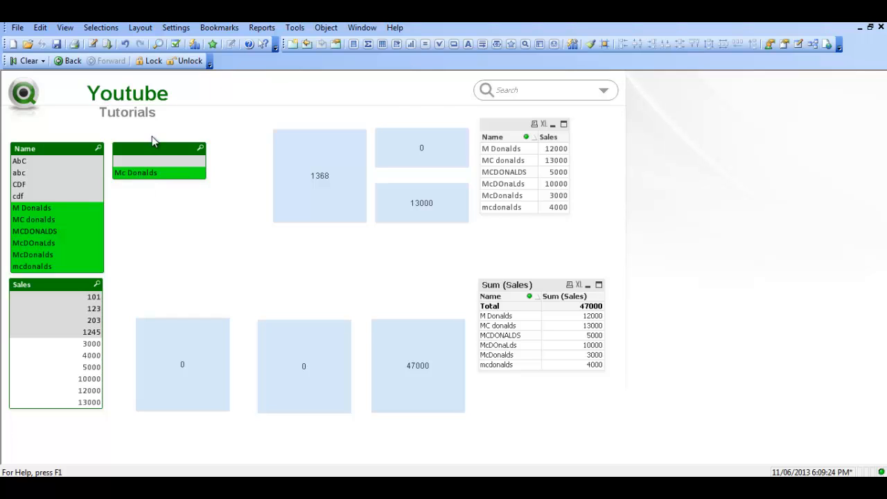
{"action": "mouse_move", "coordinate": [160, 156]}
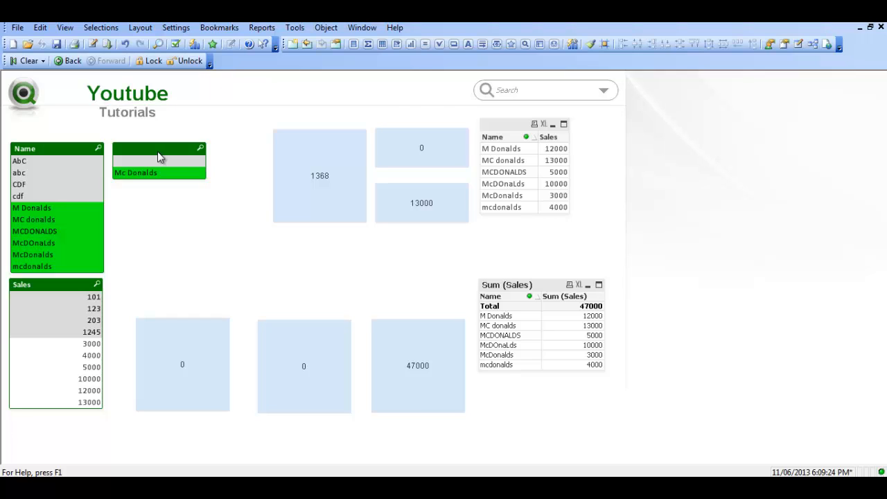
{"action": "mouse_move", "coordinate": [163, 155]}
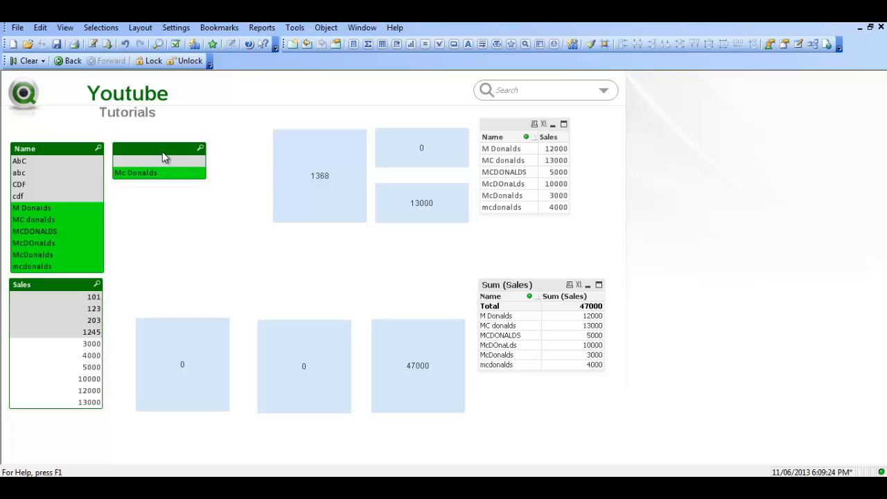
Simplify the expression to =IF(Name LIKE '*donalds*','Mc Donalds','') via the list box properties
{"action": "right_click", "coordinate": [161, 155]}
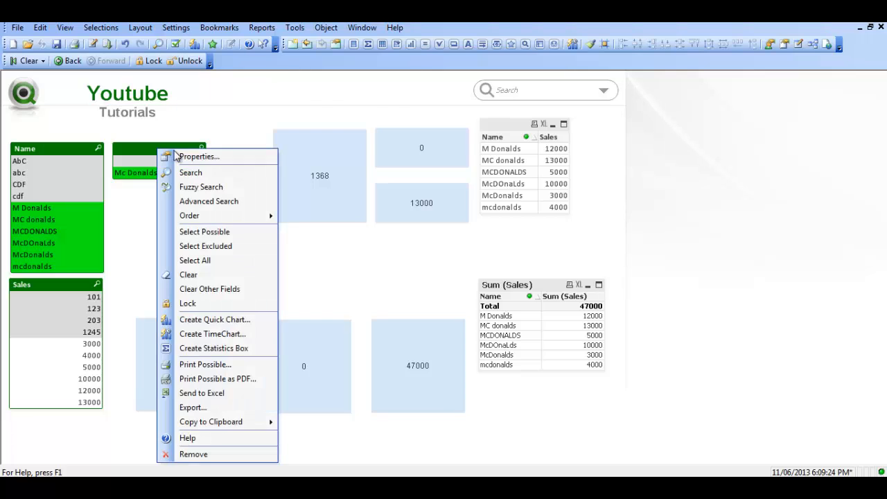
{"action": "left_click", "coordinate": [200, 155]}
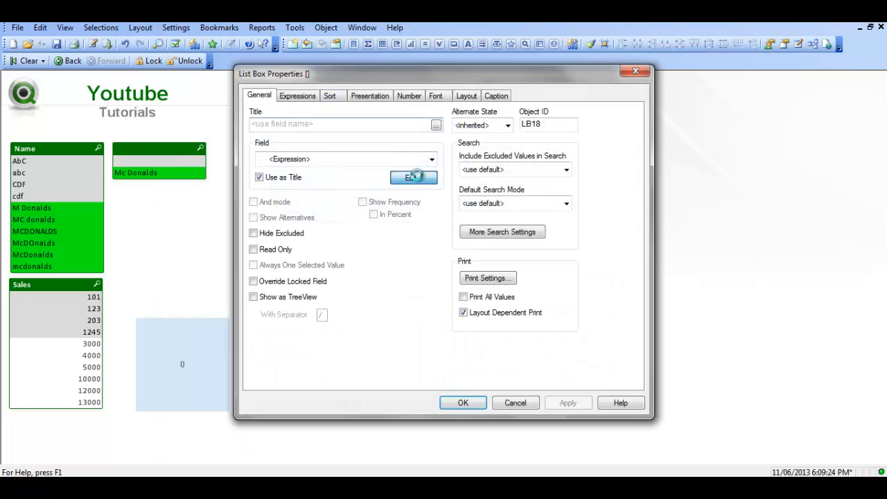
{"action": "left_click", "coordinate": [413, 177]}
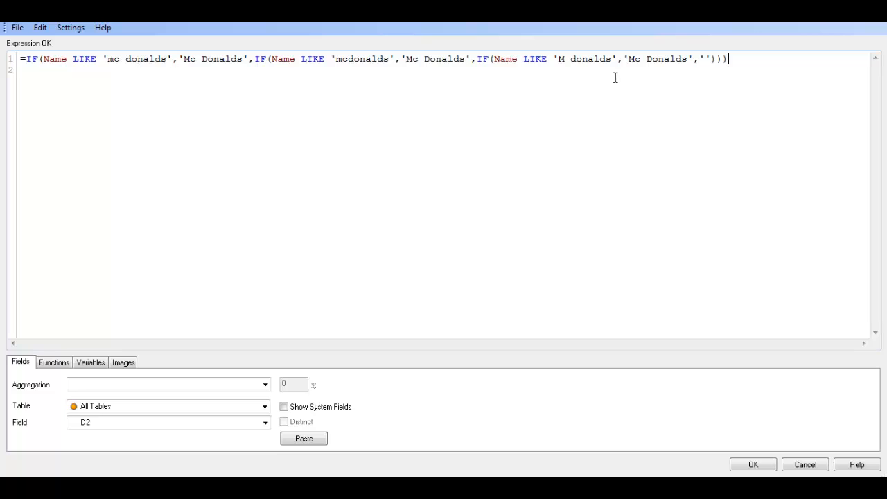
{"action": "mouse_move", "coordinate": [332, 155]}
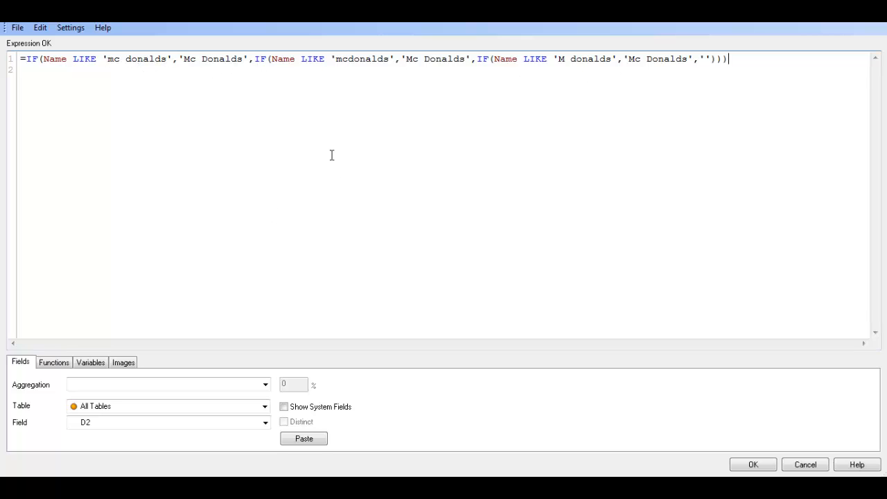
{"action": "left_click_drag", "start_coordinate": [646, 58], "coordinate": [728, 58]}
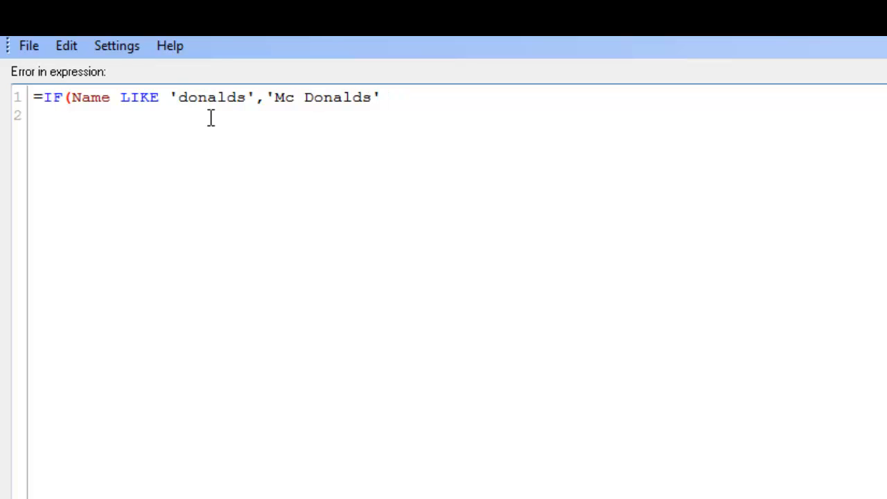
{"action": "type", "text": "*"}
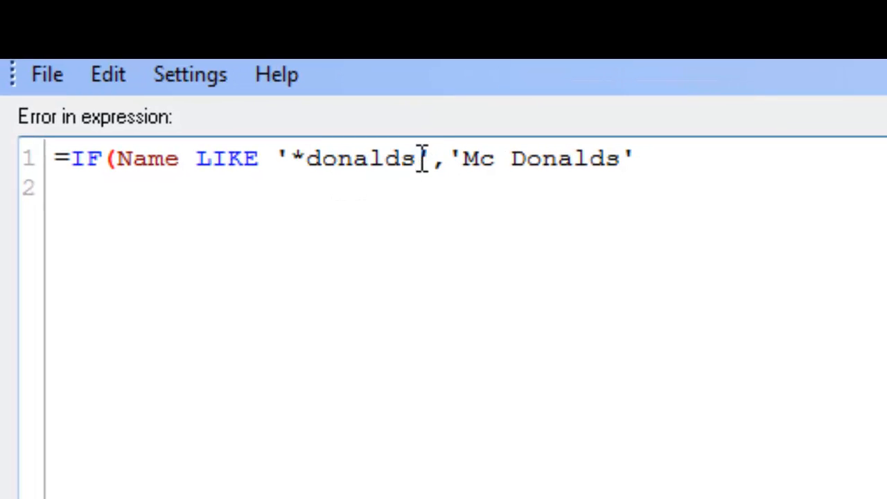
{"action": "type", "text": "*"}
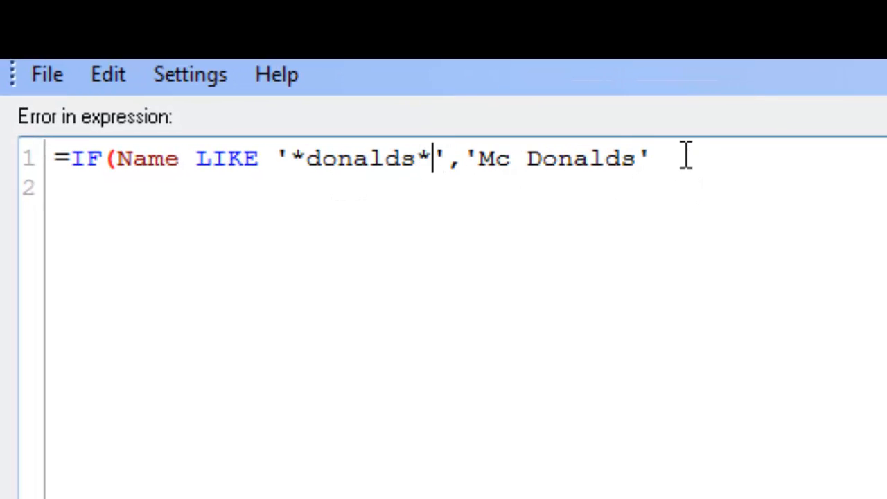
{"action": "type", "text": ",'')"}
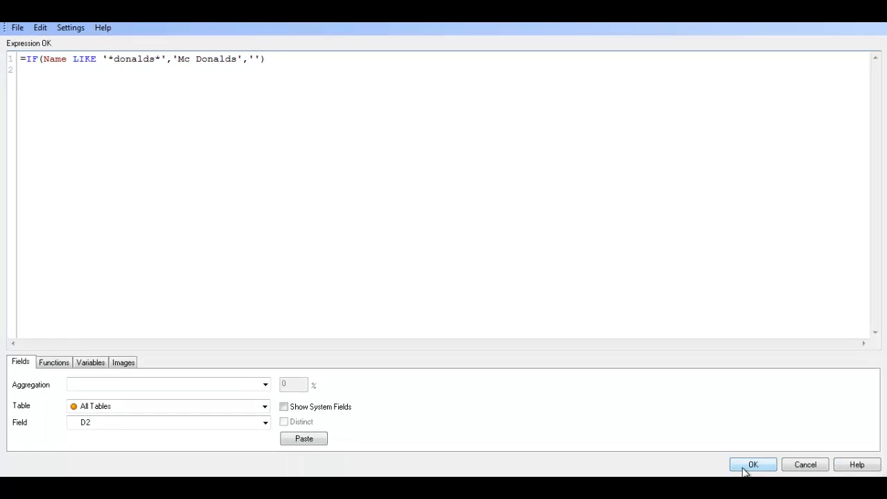
{"action": "left_click", "coordinate": [757, 464]}
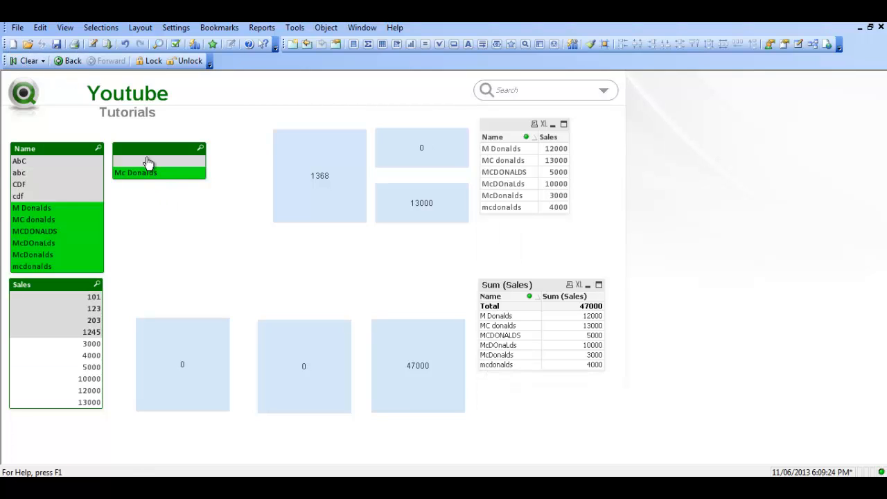
Reopen the list box properties and its grouping expression for editing
{"action": "right_click", "coordinate": [150, 162]}
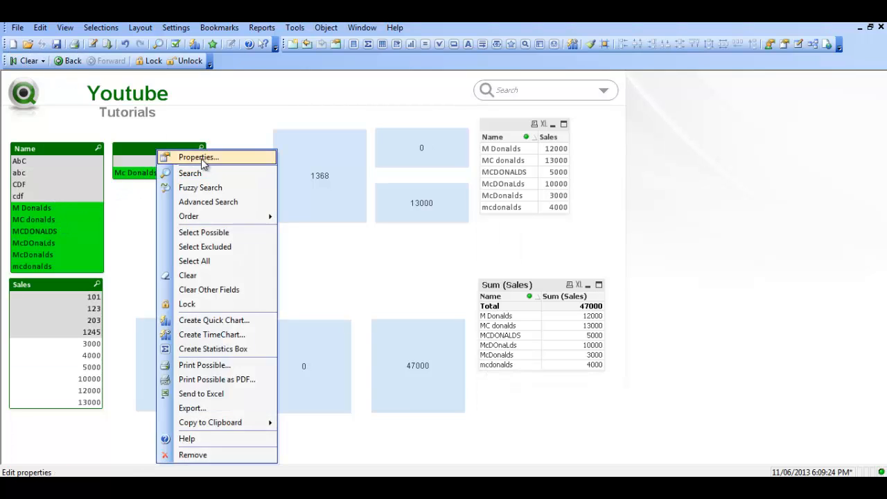
{"action": "left_click", "coordinate": [196, 158]}
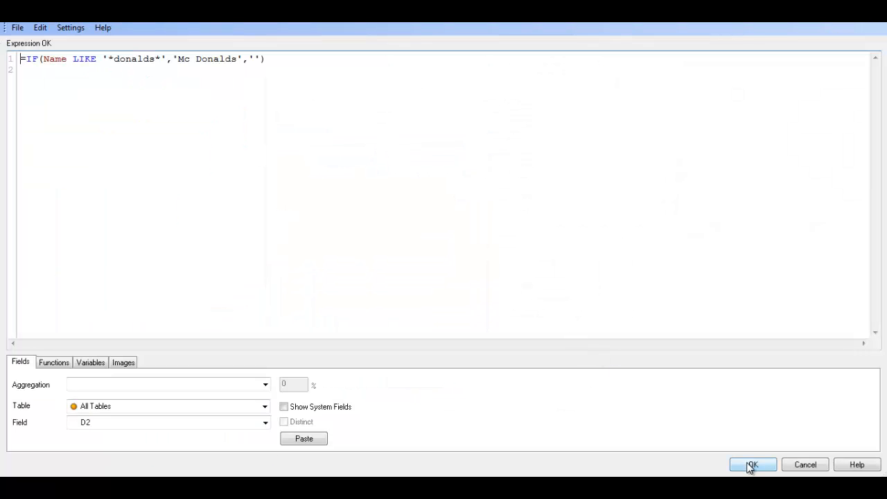
{"action": "left_click", "coordinate": [757, 464]}
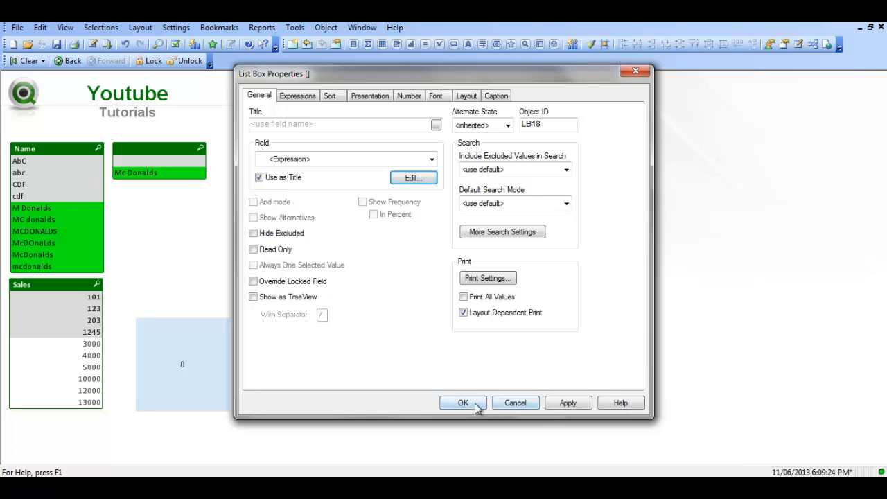
{"action": "left_click", "coordinate": [413, 177]}
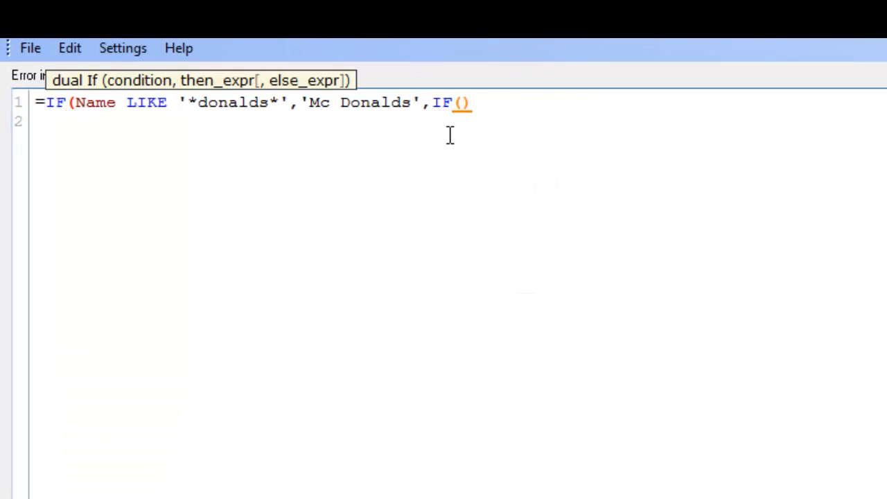
Nest IF(Name LIKE 'abc','ABC') as the else branch so ABC appears beside Mc Donalds
{"action": "type", "text": "Name LIKE '"}
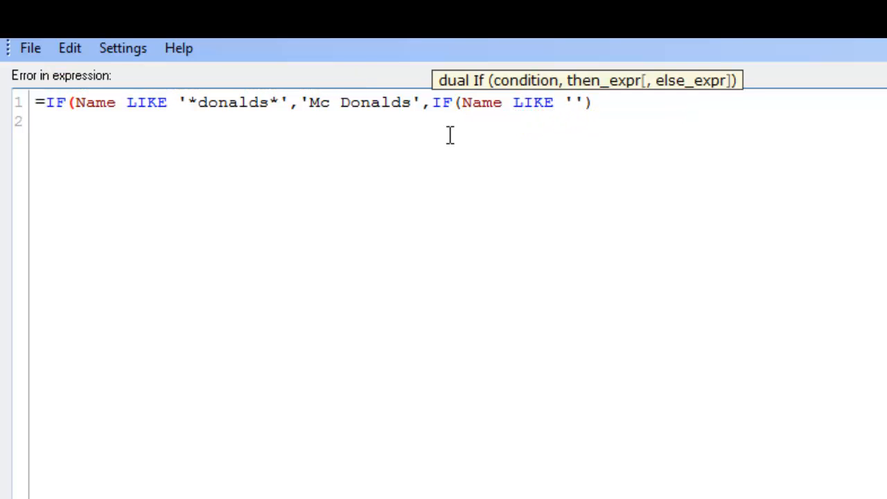
{"action": "type", "text": "ab"}
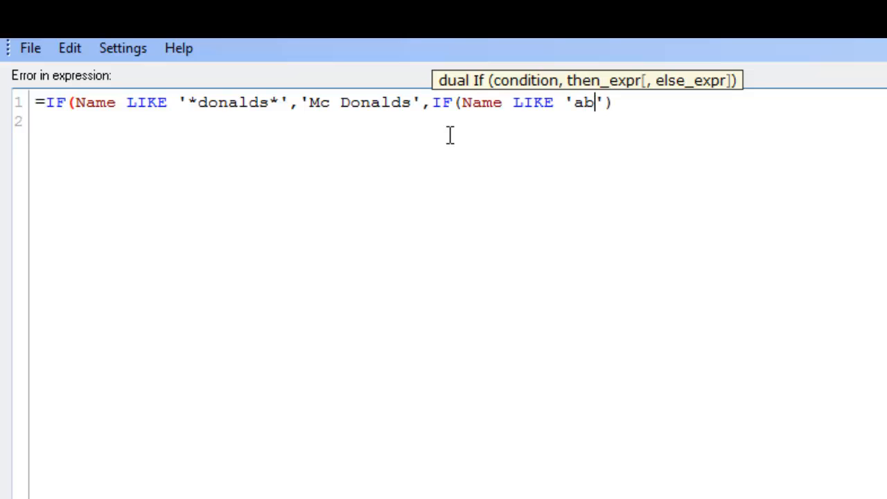
{"action": "type", "text": "c"}
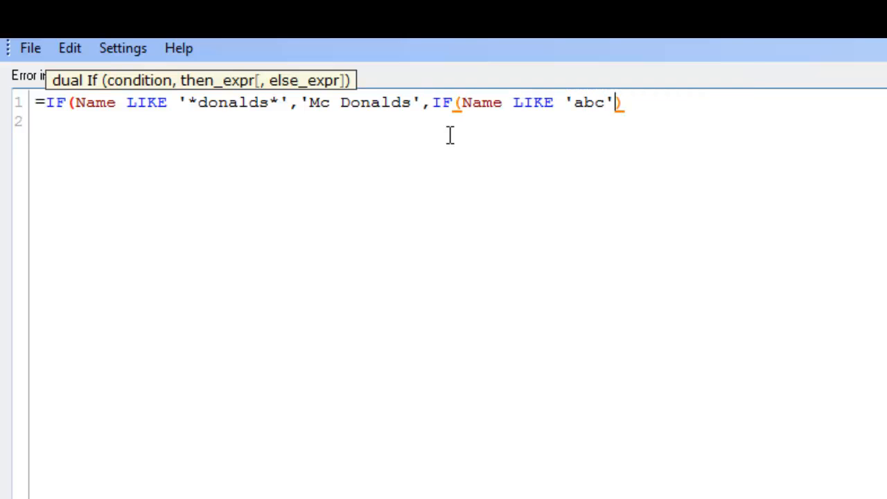
{"action": "type", "text": ",''"}
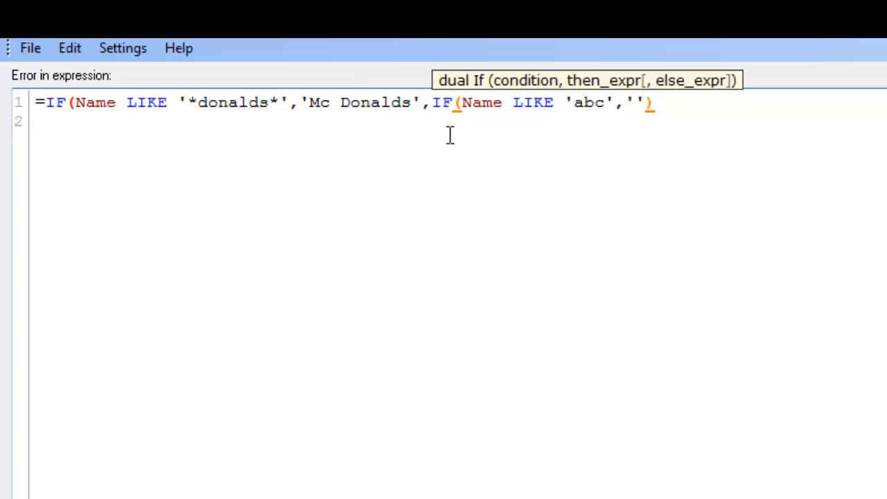
{"action": "type", "text": "ABD"}
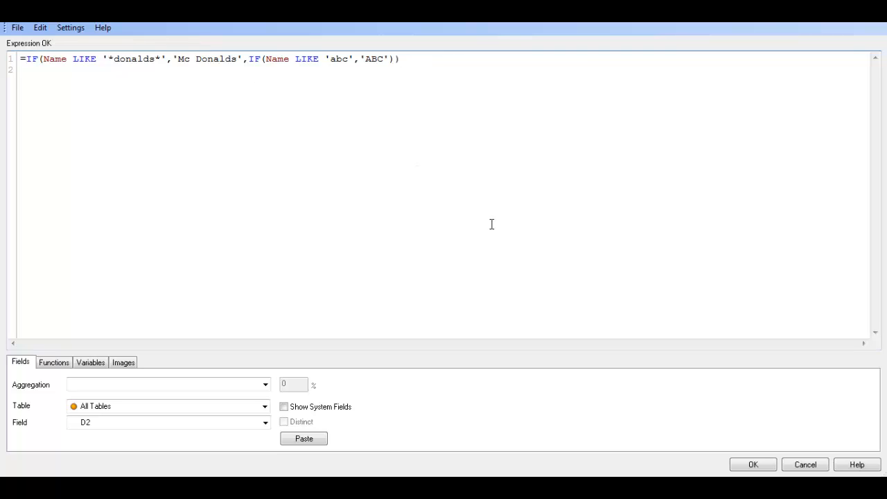
{"action": "left_click", "coordinate": [754, 465]}
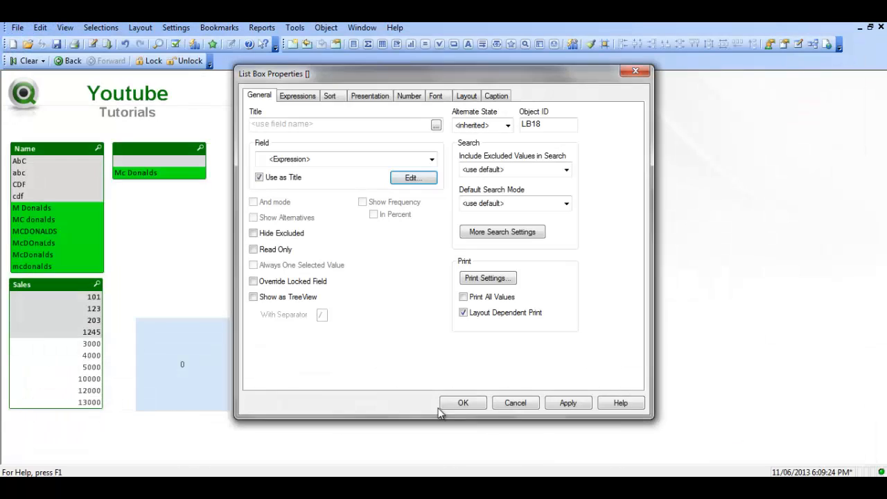
{"action": "left_click", "coordinate": [463, 402]}
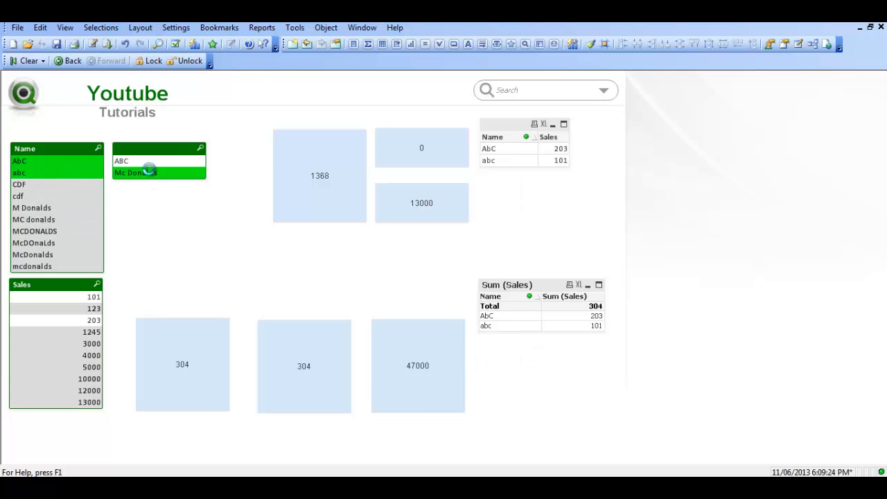
Nest IF(Name LIKE 'cdf','CDF') into the grouping expression from the list box settings
{"action": "double_click", "coordinate": [159, 166]}
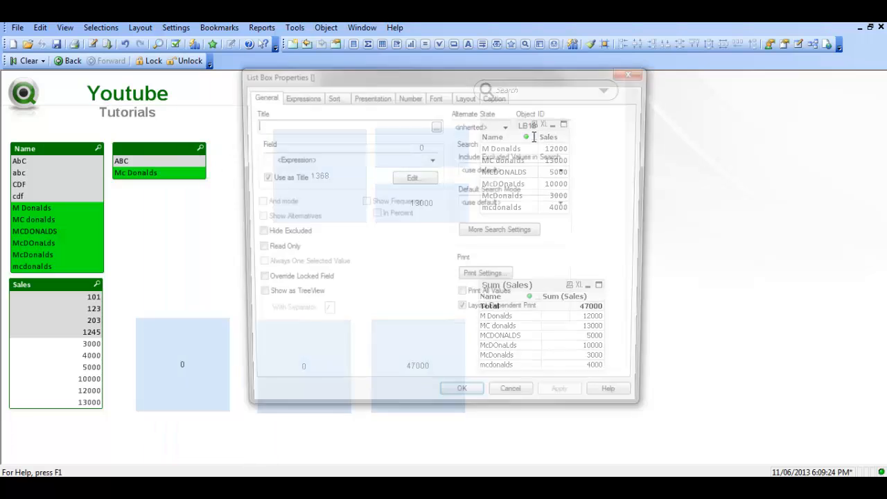
{"action": "left_click", "coordinate": [413, 177]}
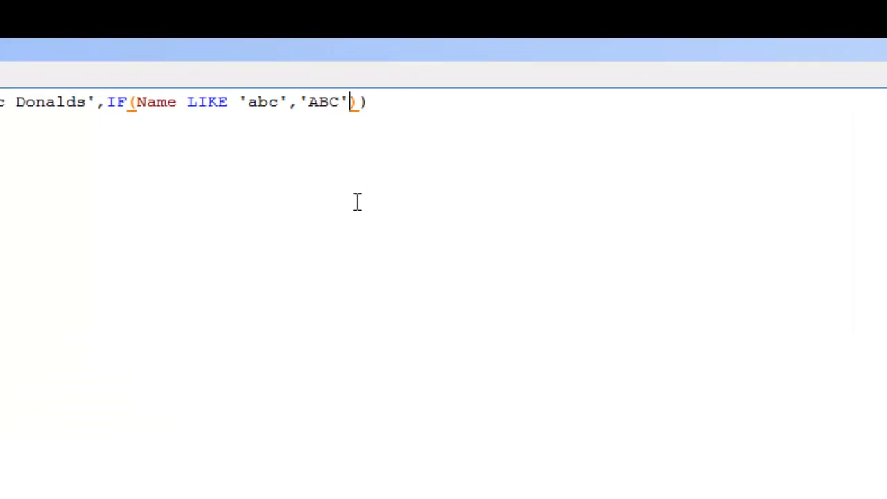
{"action": "type", "text": ",IF("}
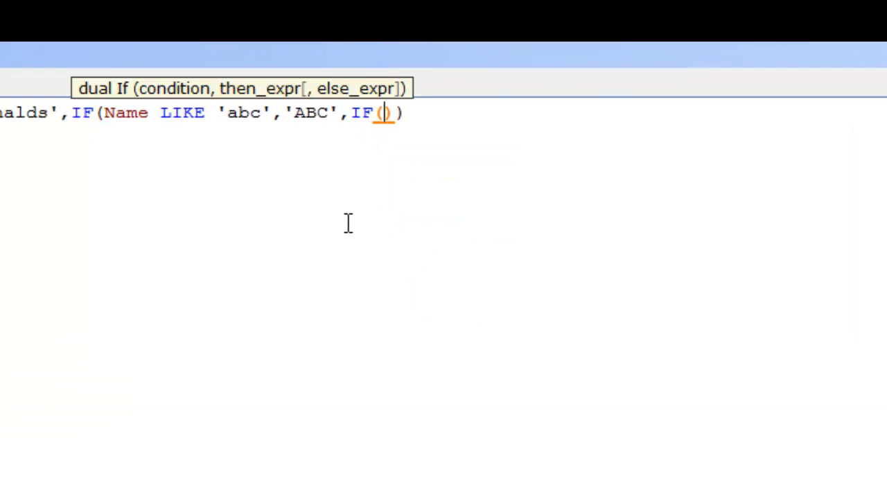
{"action": "type", "text": "Name"}
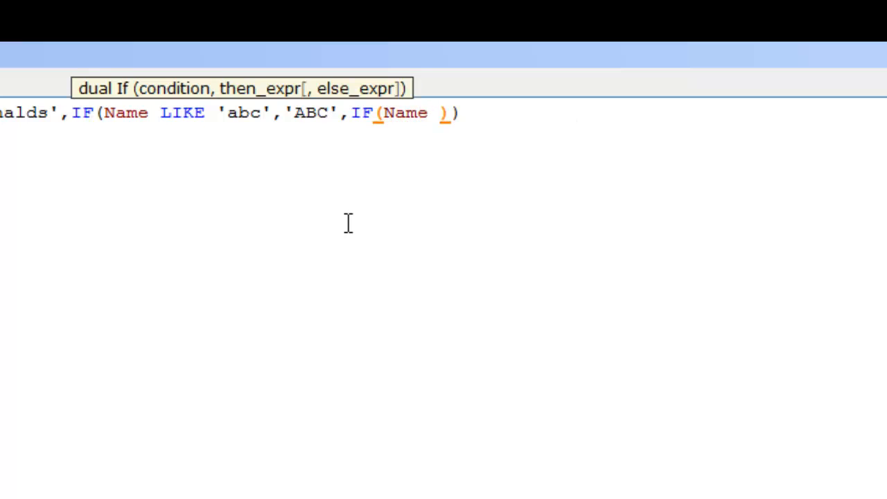
{"action": "type", "text": "LIKE"}
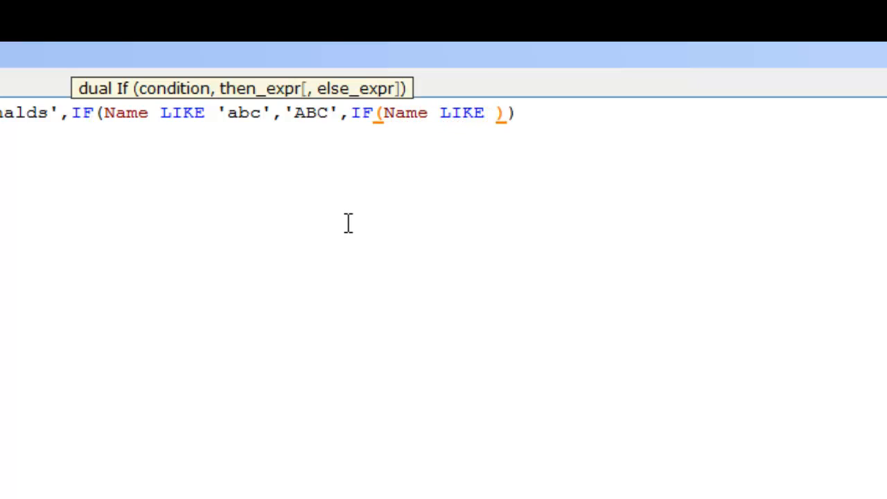
{"action": "type", "text": "'cd'"}
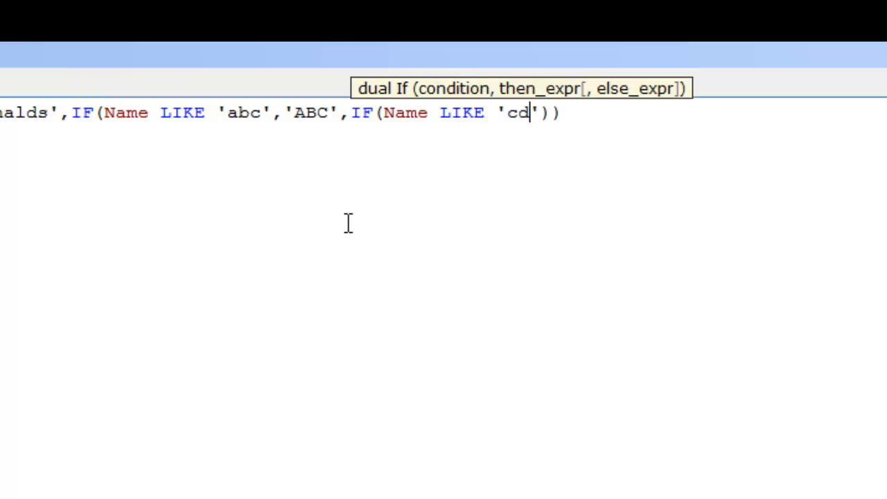
{"action": "type", "text": "f','"}
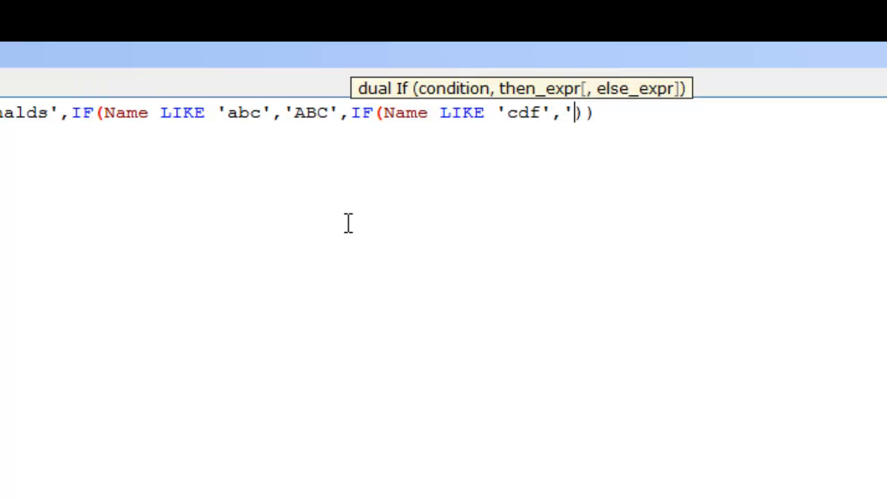
{"action": "type", "text": "CDF"}
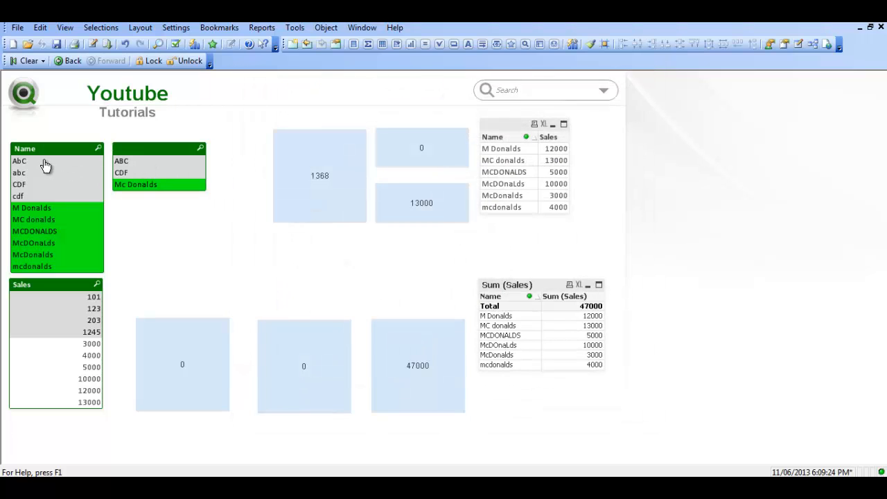
{"action": "mouse_move", "coordinate": [146, 154]}
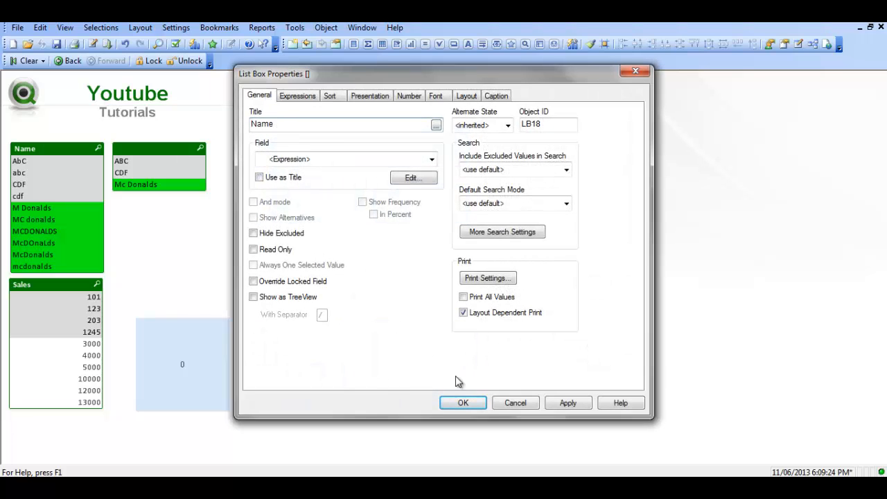
Apply the Name title, then select abc names, CDF and Mc Donalds to test the filtering
{"action": "left_click", "coordinate": [463, 402]}
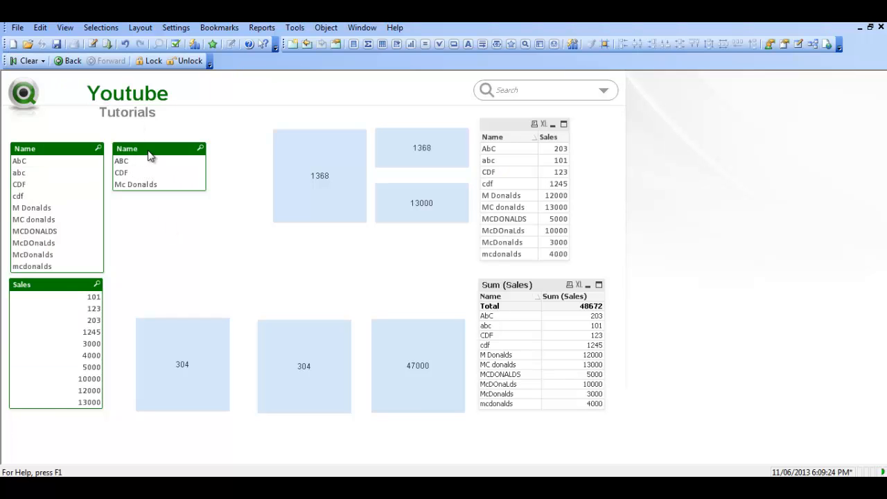
{"action": "mouse_move", "coordinate": [54, 161]}
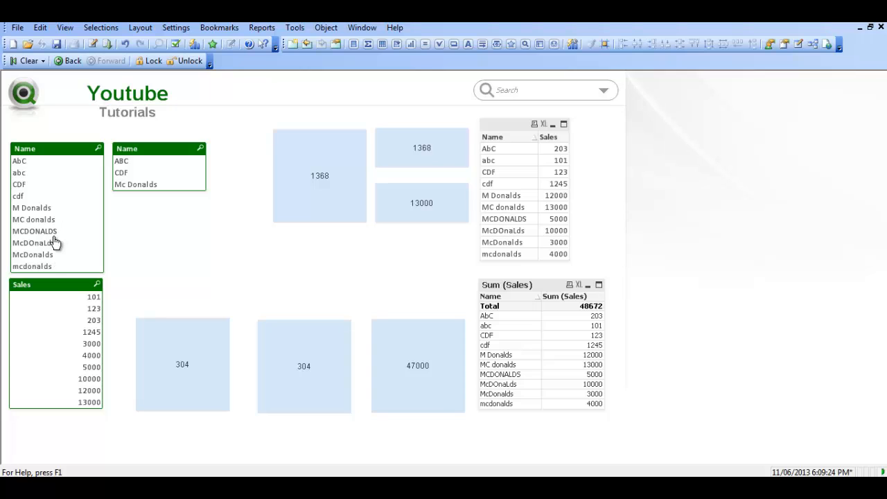
{"action": "left_click", "coordinate": [20, 172]}
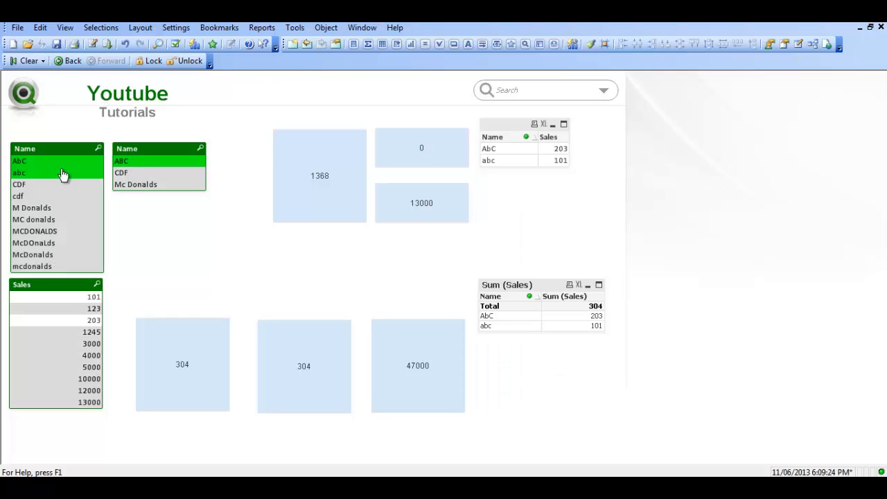
{"action": "left_click", "coordinate": [19, 185]}
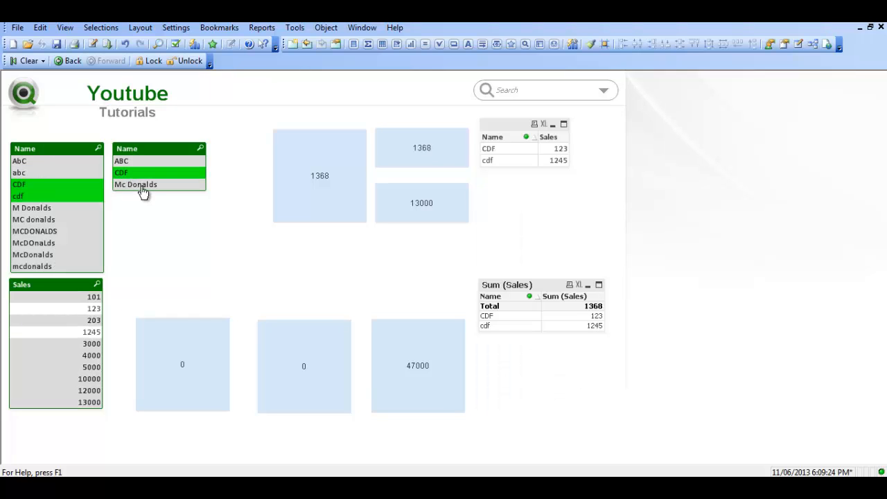
{"action": "left_click", "coordinate": [135, 184]}
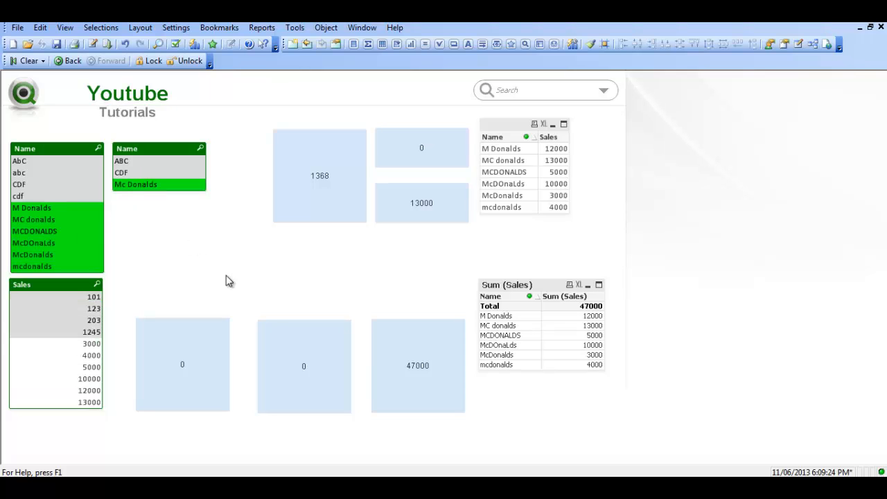